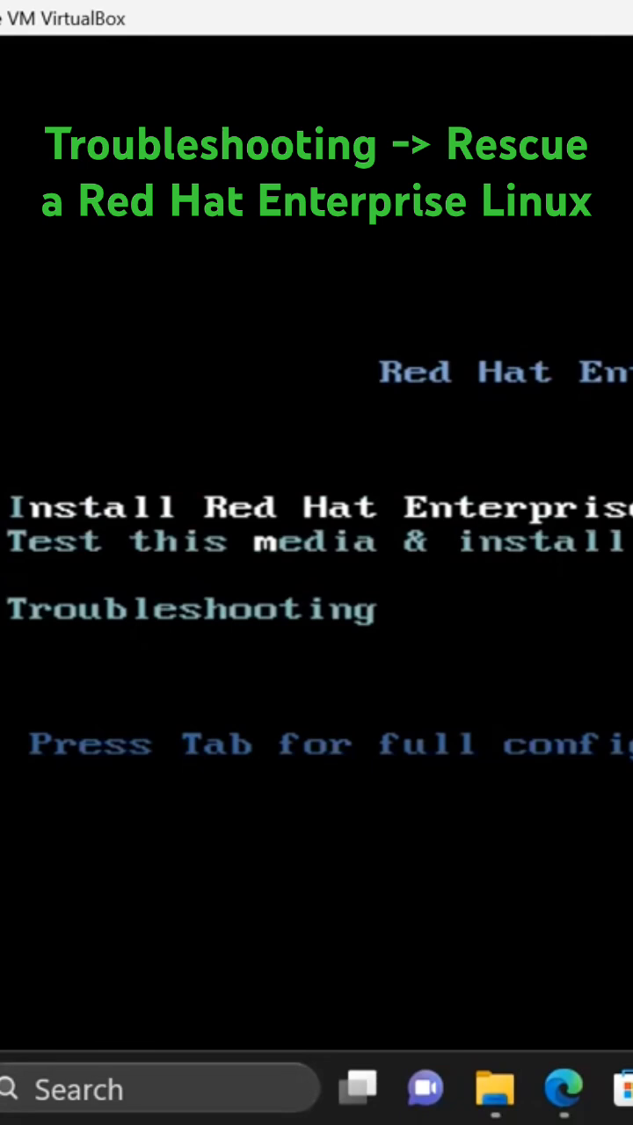
Highlight Troubleshooting in the RHEL boot menu and enter its submenu.
key(Down)
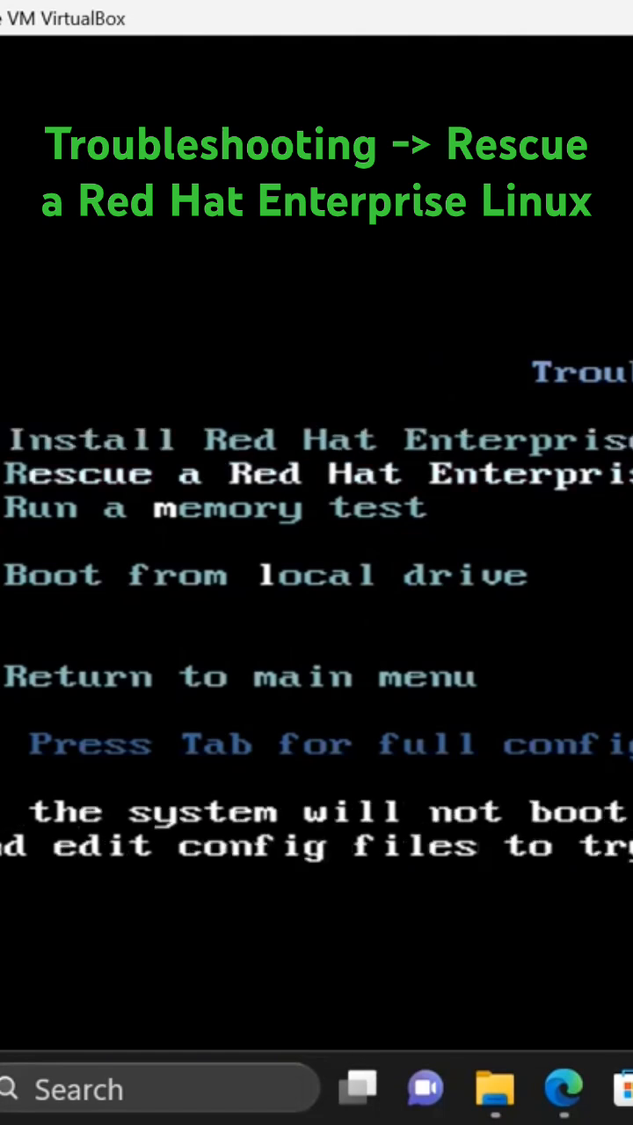
Select 'Rescue a Red Hat Enterprise Linux system' so the VM boots into rescue mode.
key(Down)
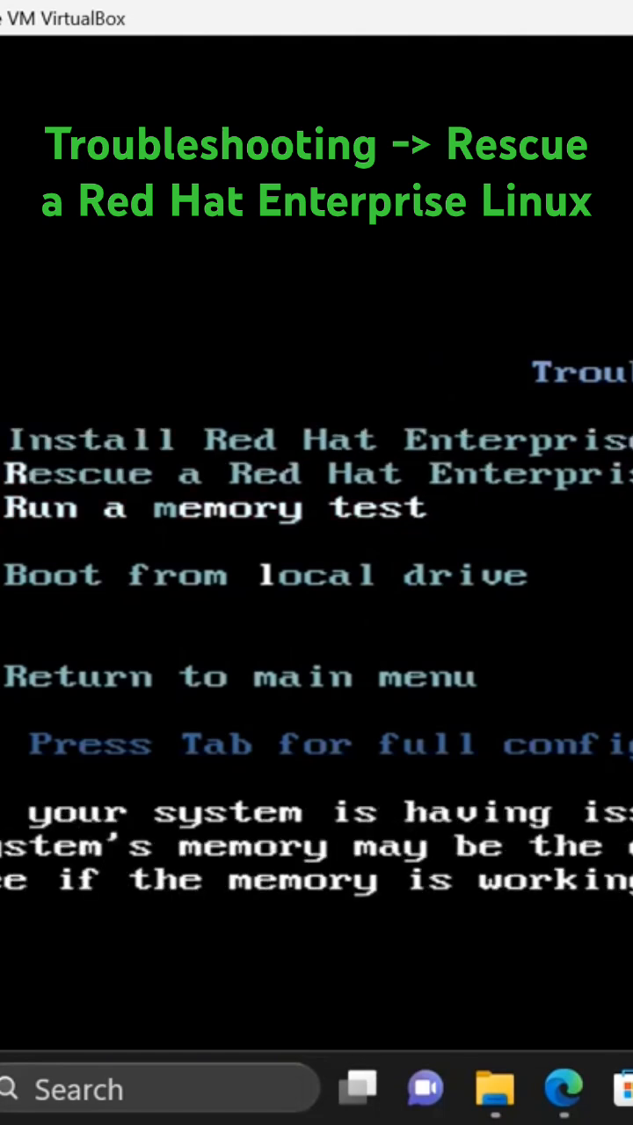
key(Down)
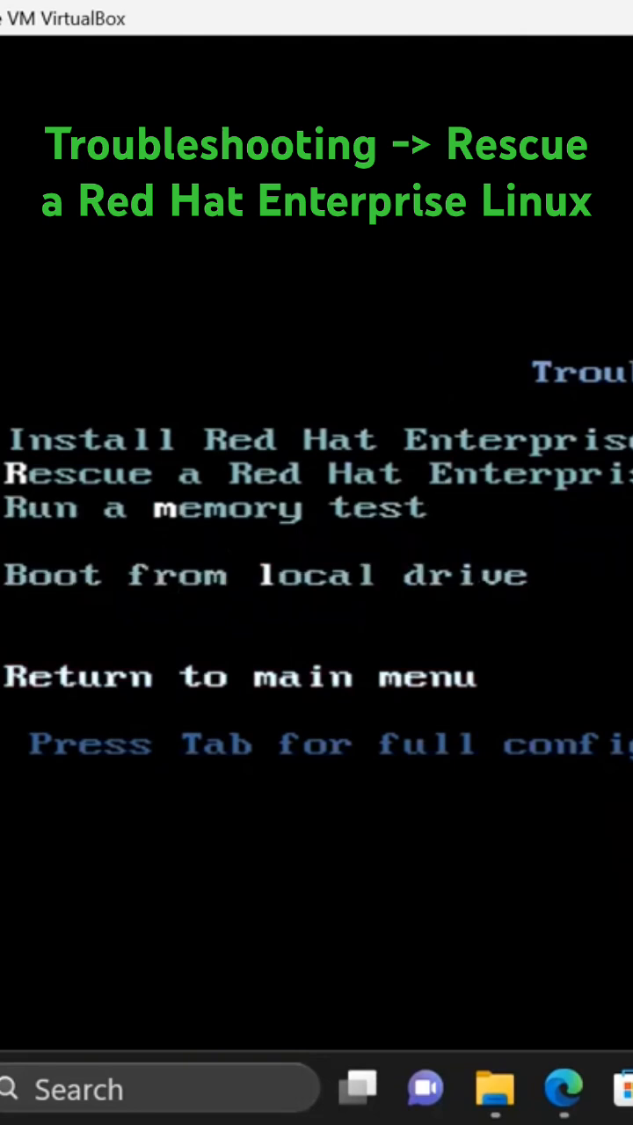
key(down)
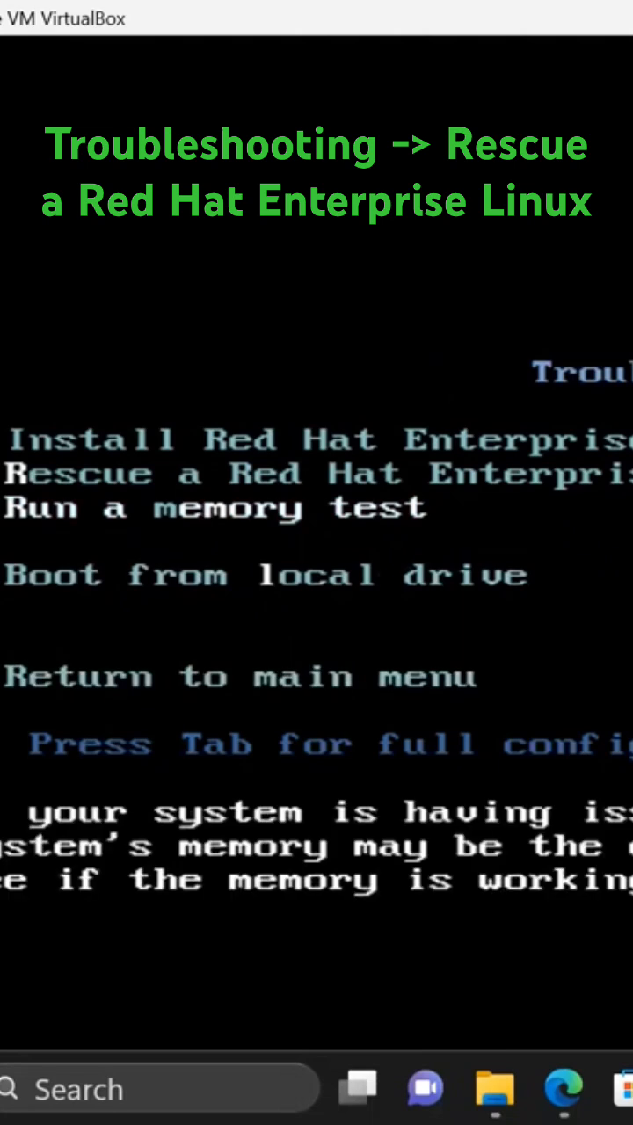
key(Down)
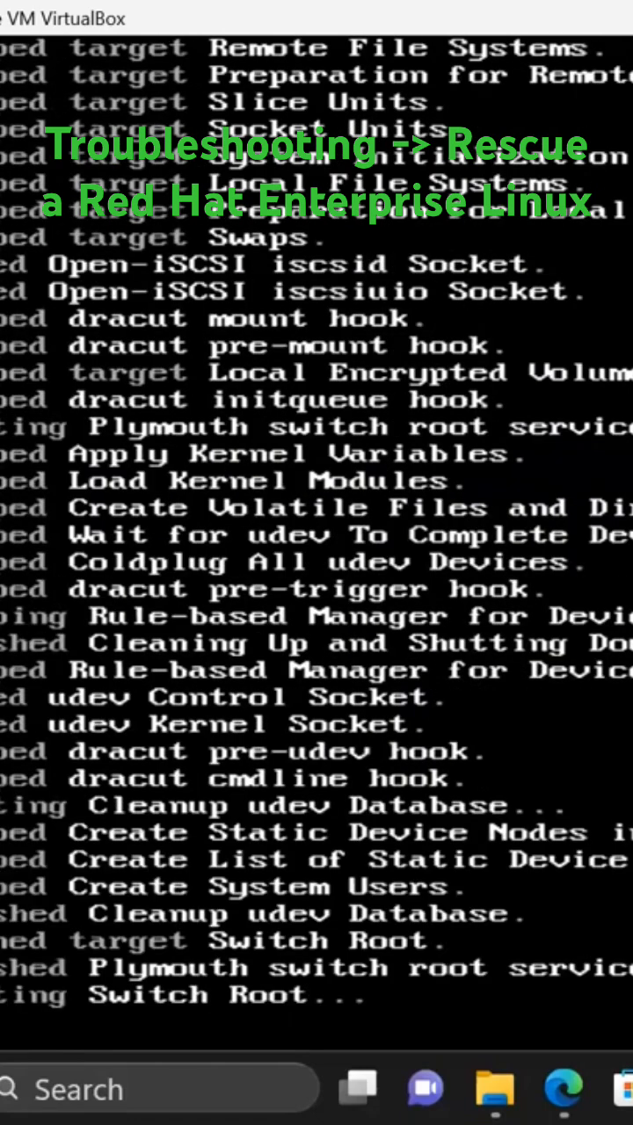
Scroll the console as systemd startup messages advance toward Anaconda and OpenSSH services.
scroll(down, 3)
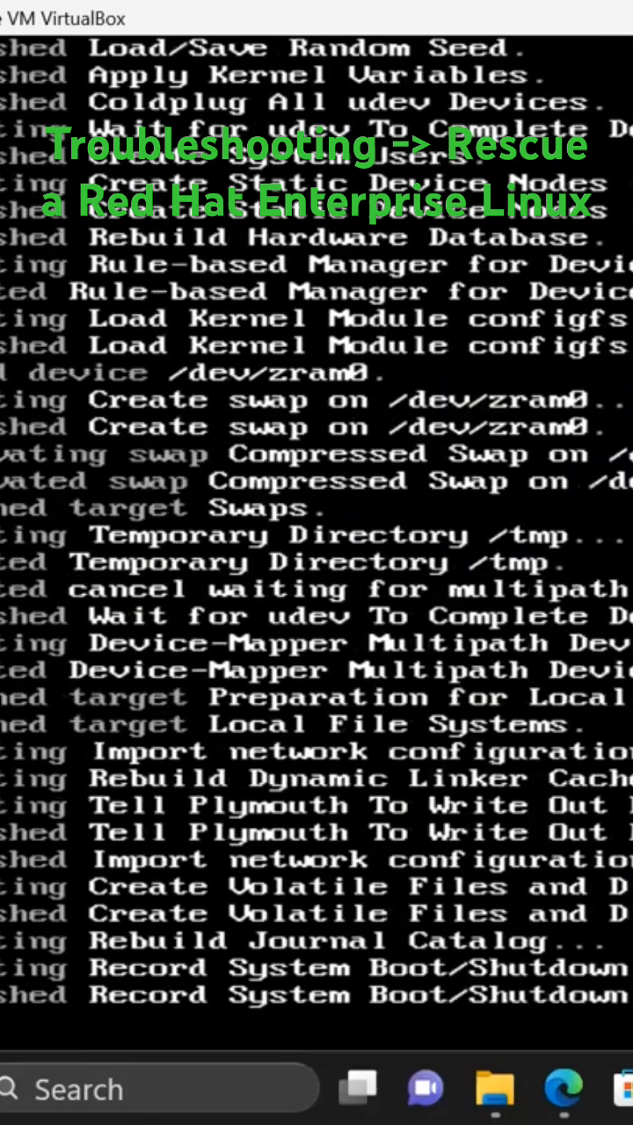
scroll(down, 3)
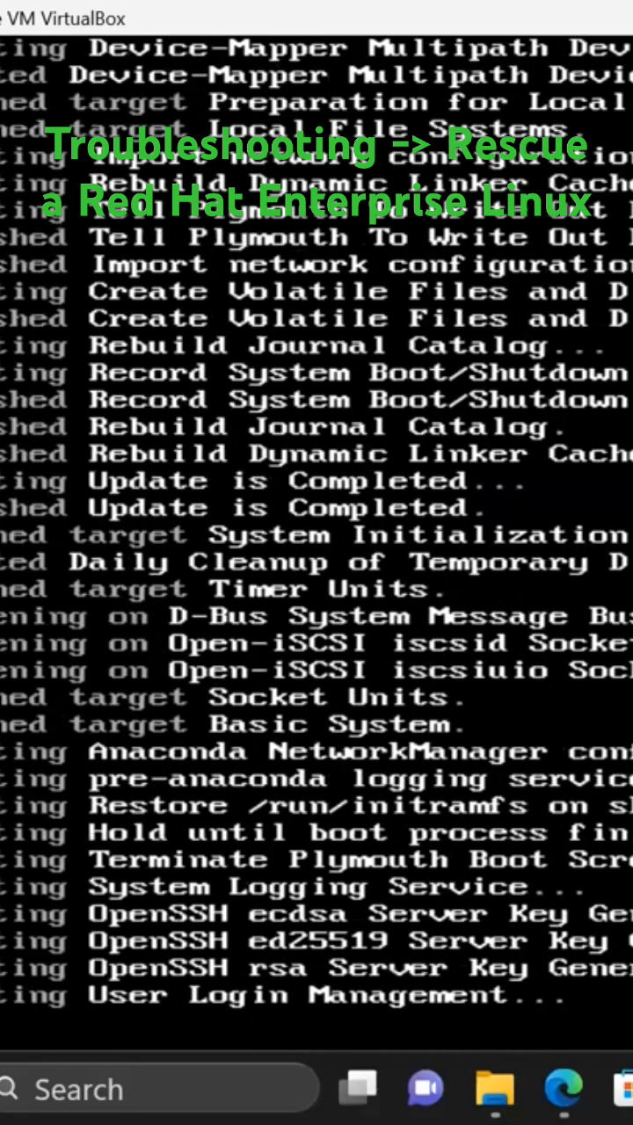